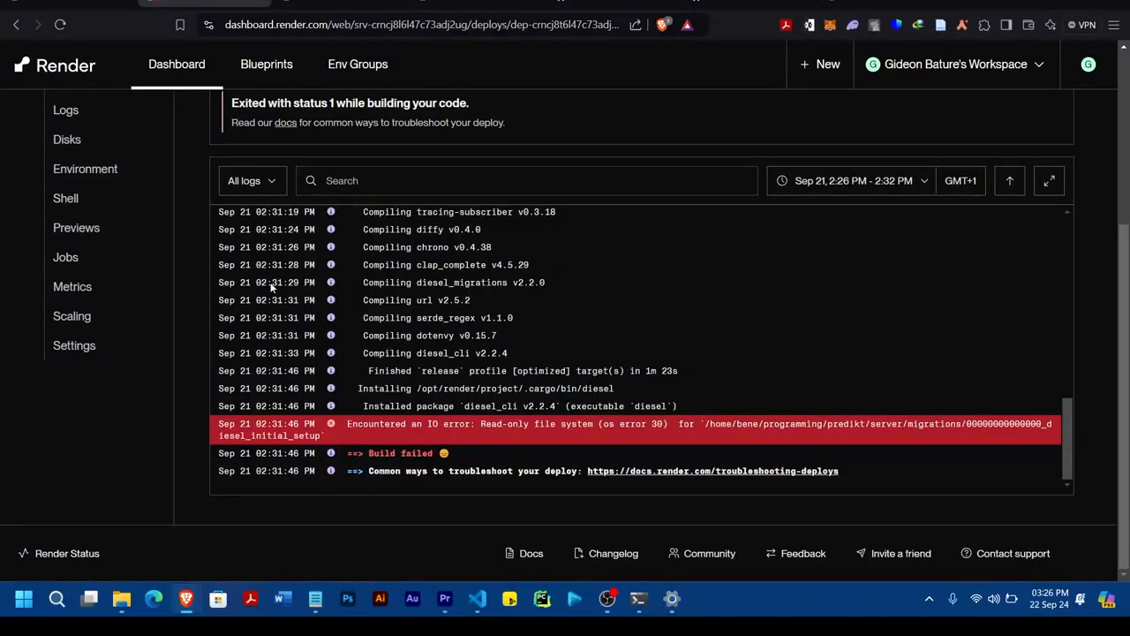
mouse_move(792, 235)
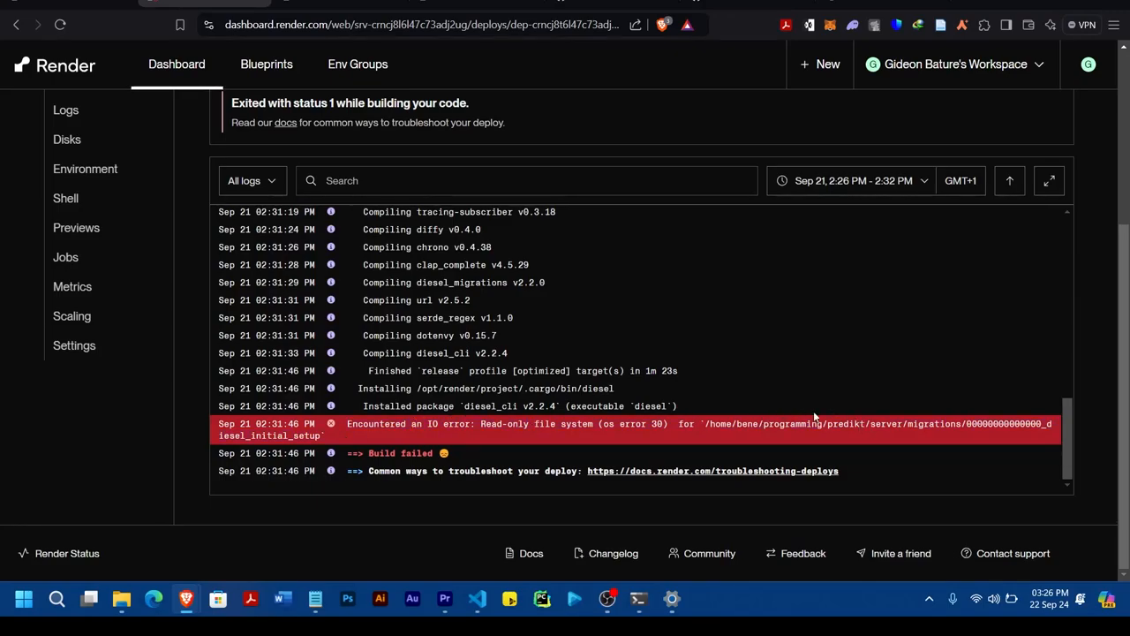
mouse_move(744, 439)
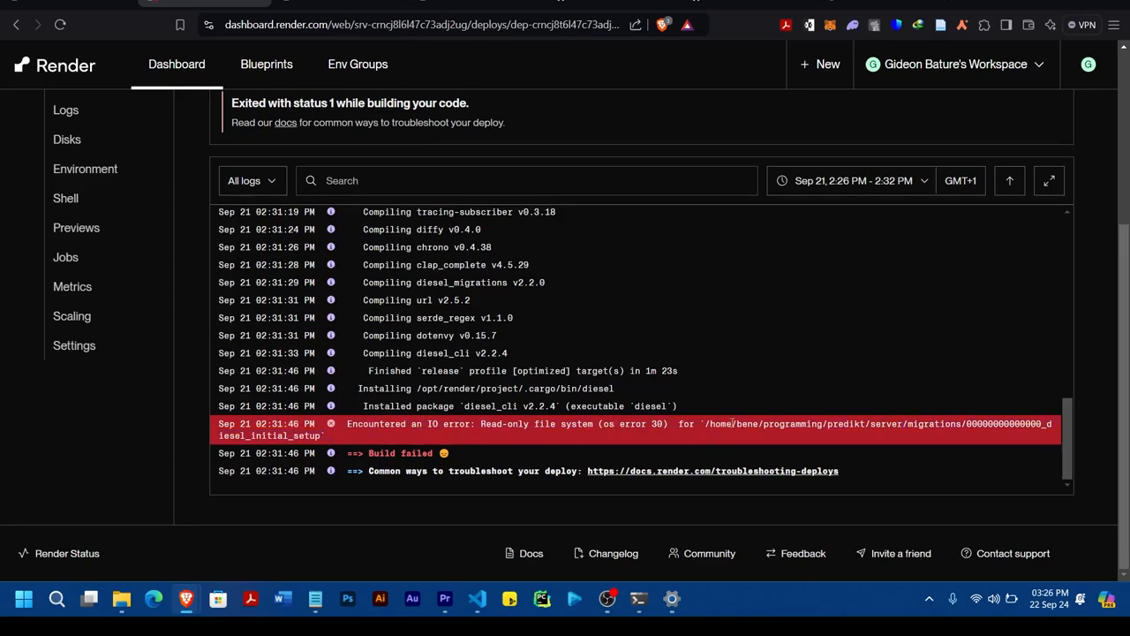
mouse_move(1048, 426)
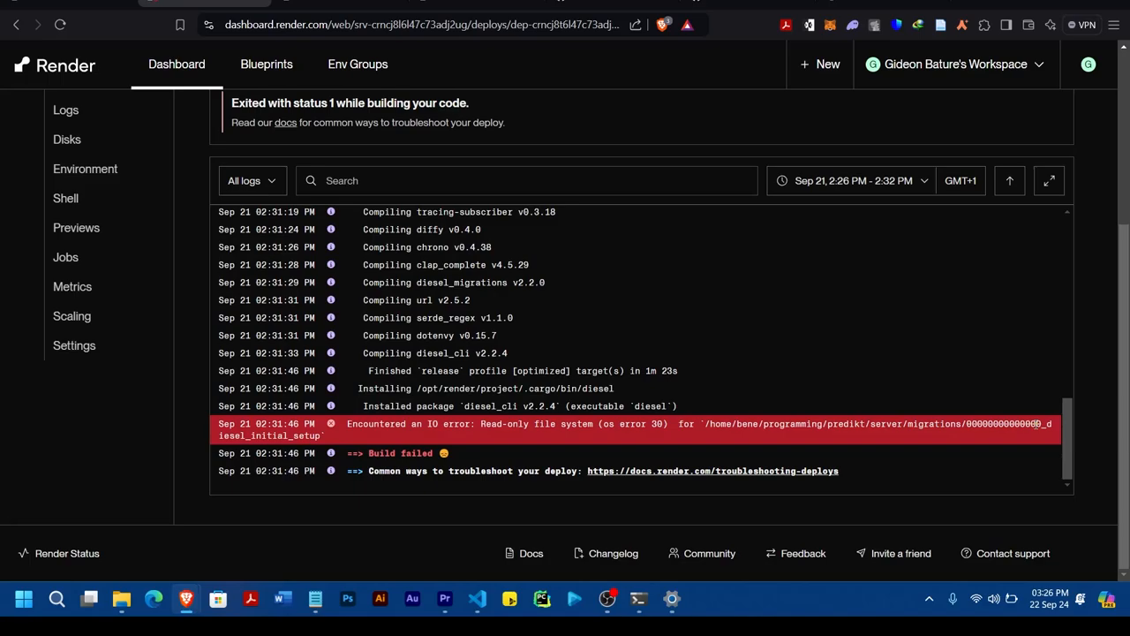
mouse_move(330, 441)
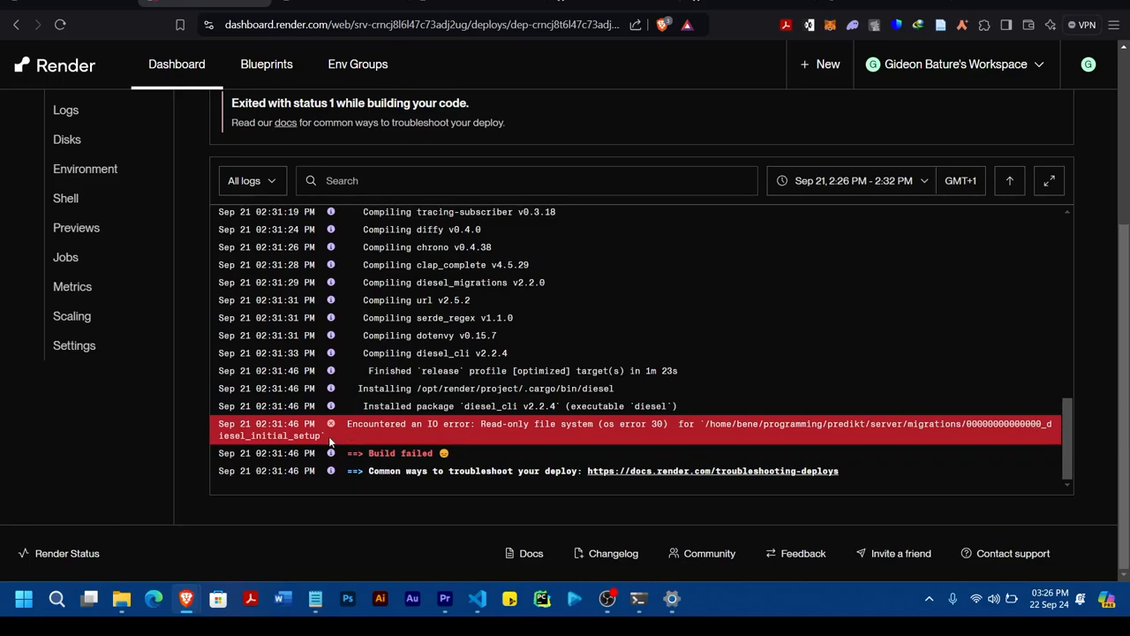
mouse_move(745, 434)
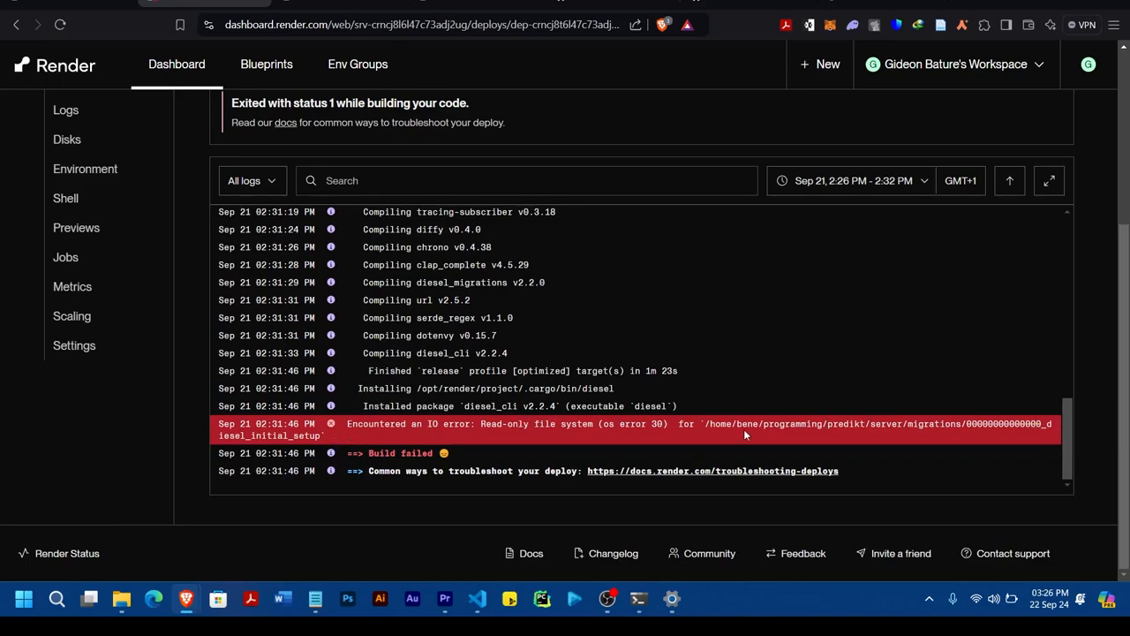
mouse_move(704, 423)
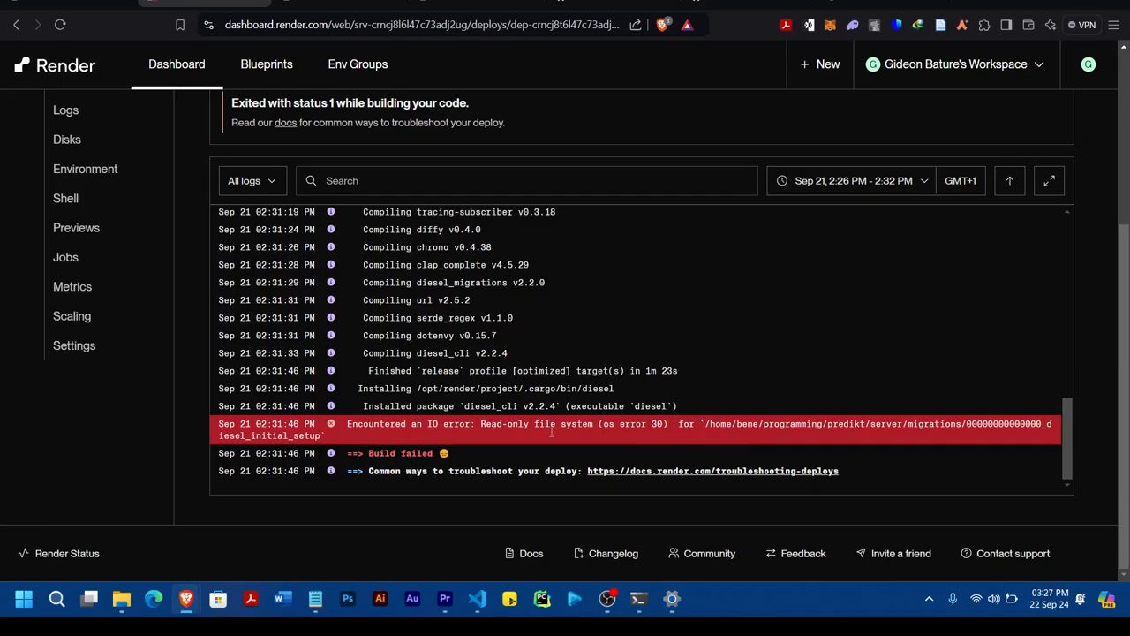
mouse_move(694, 423)
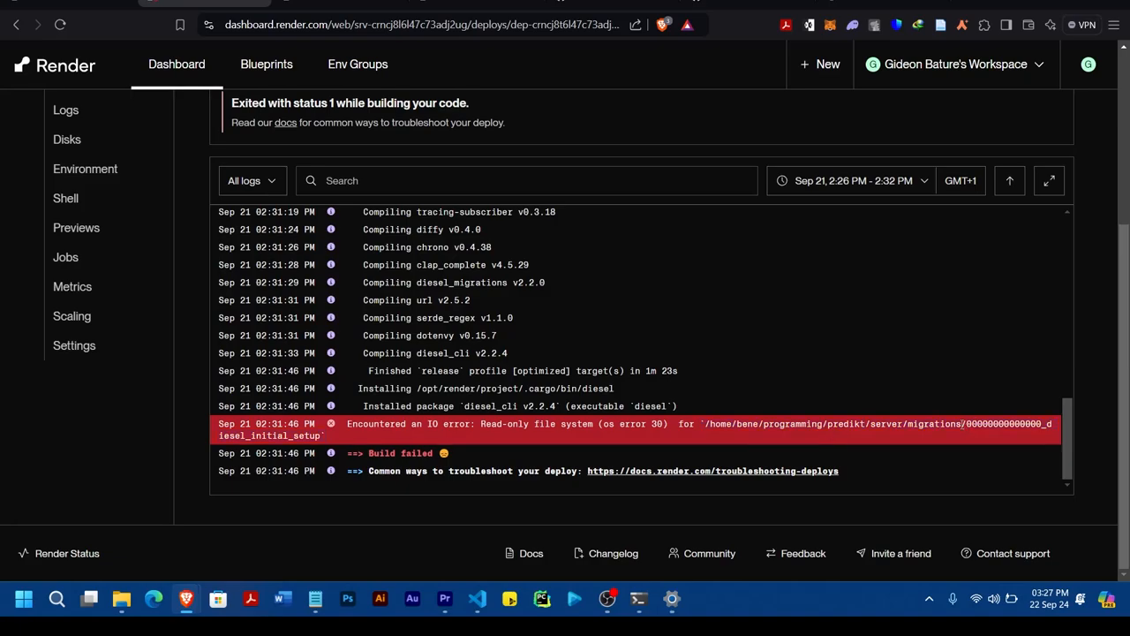
Select 'migrations' in the read-only file system error path of the failed deploy log.
double_click(935, 423)
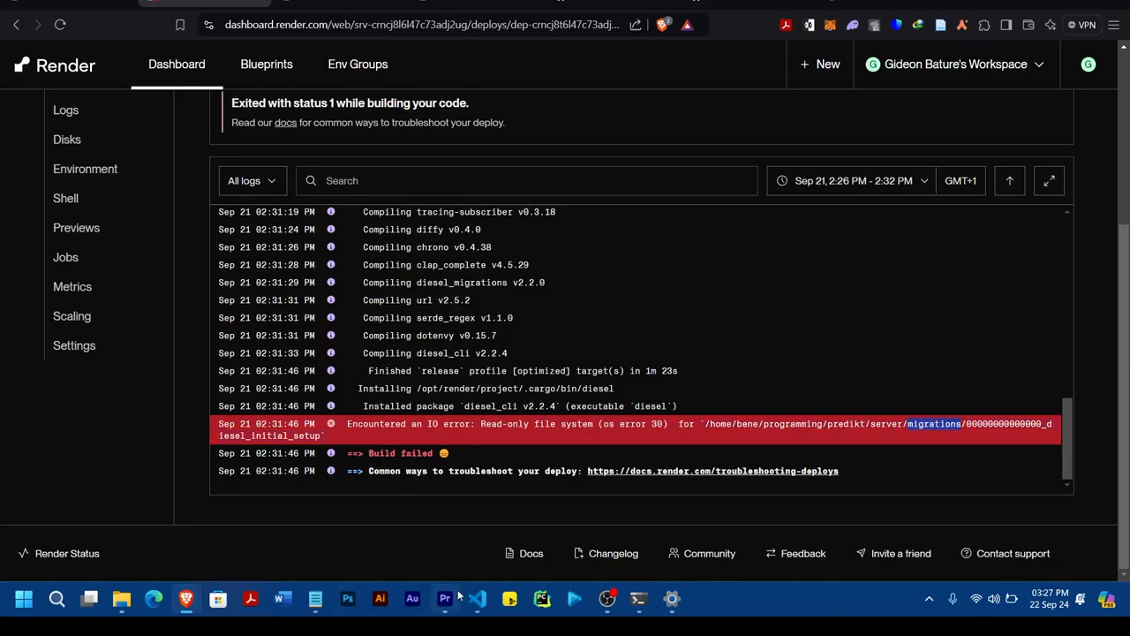
Open the project's .gitignore in VS Code, showing target/, .env and migrations/.
left_click(480, 598)
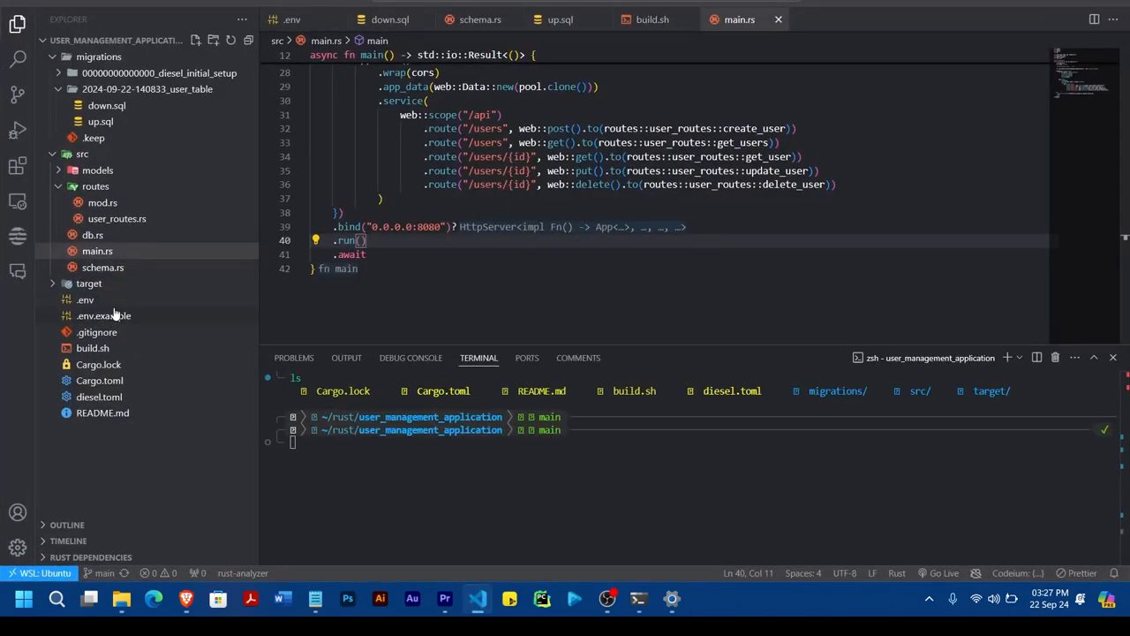
left_click(98, 331)
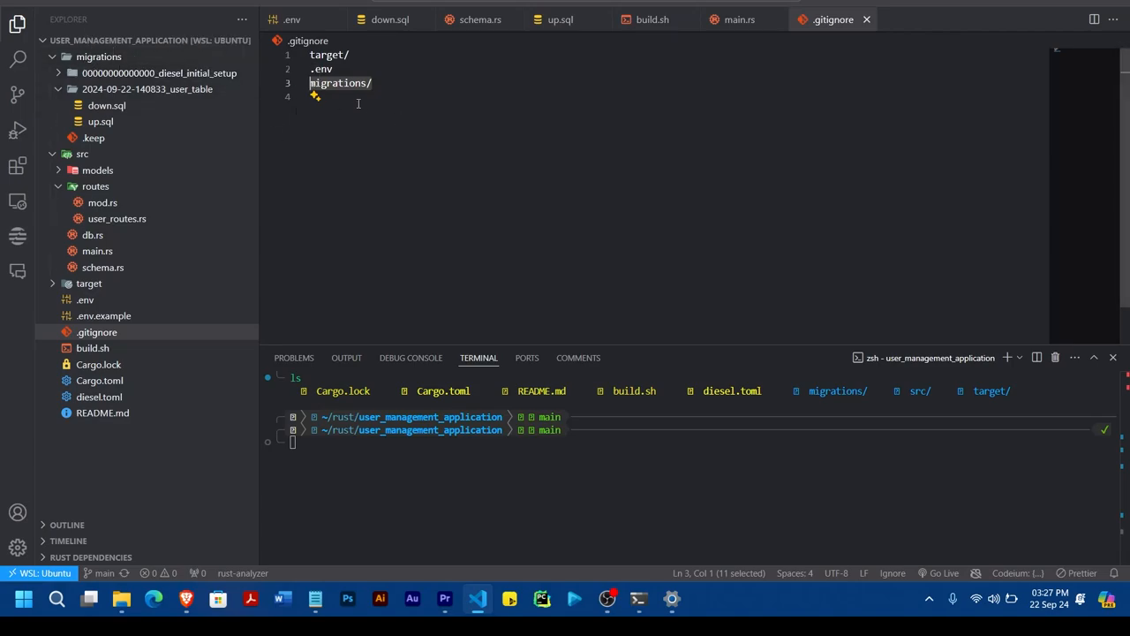
mouse_move(361, 193)
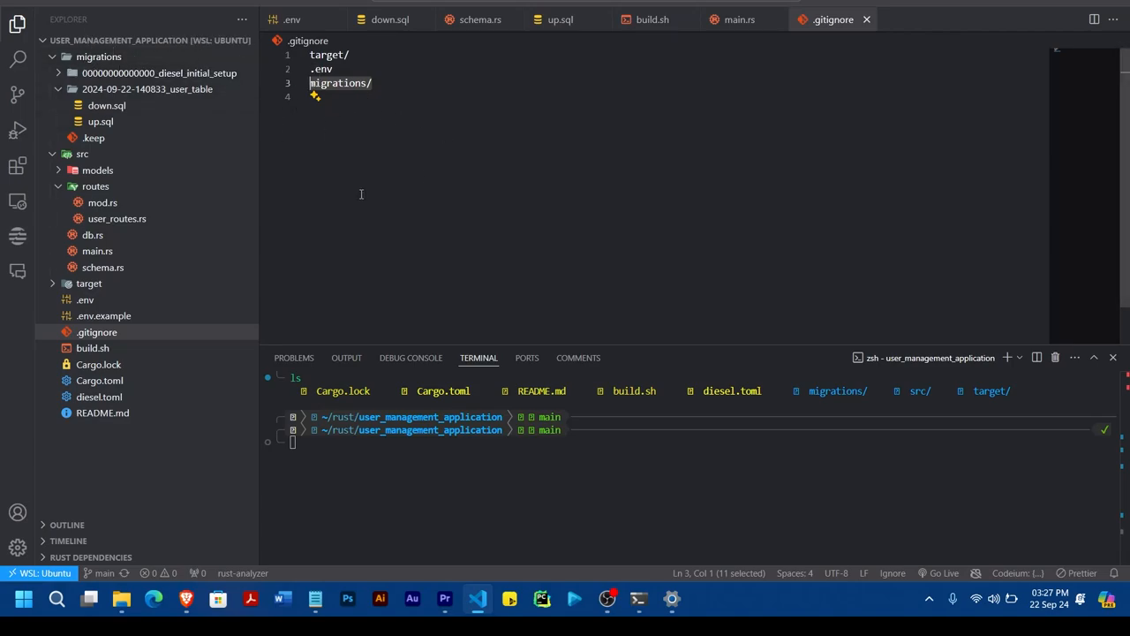
mouse_move(342, 135)
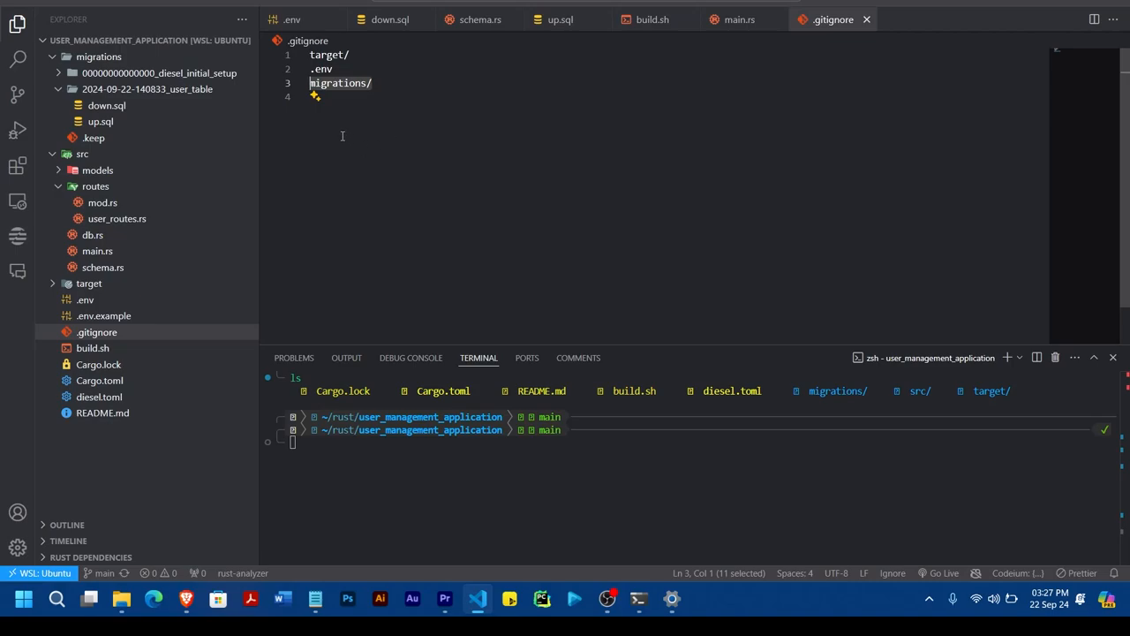
mouse_move(564, 157)
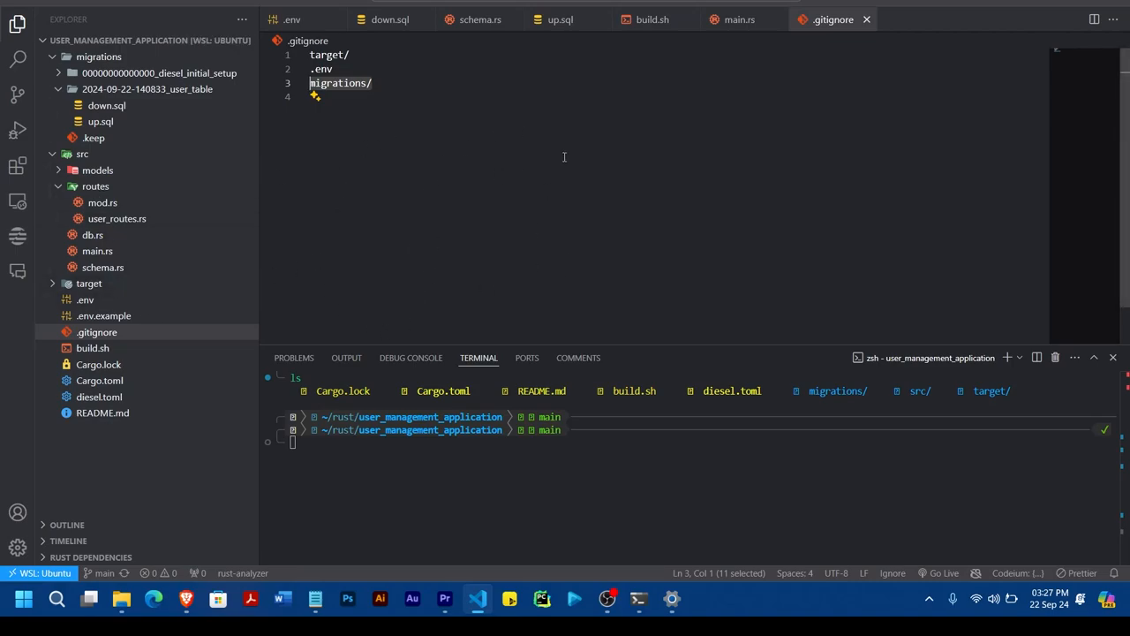
mouse_move(485, 121)
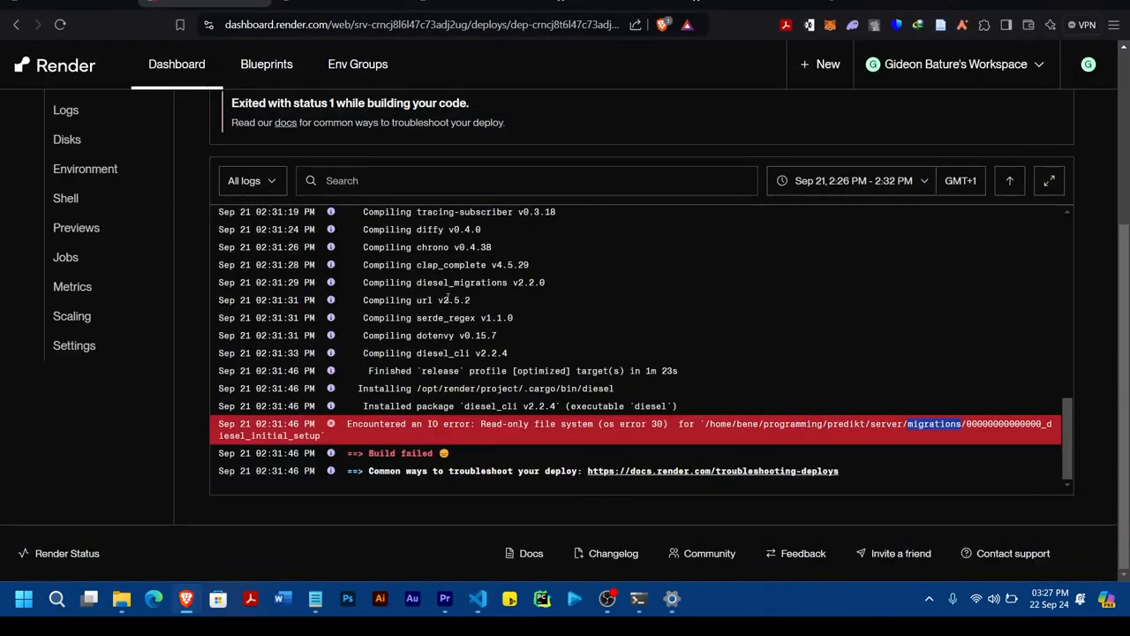
mouse_move(670, 387)
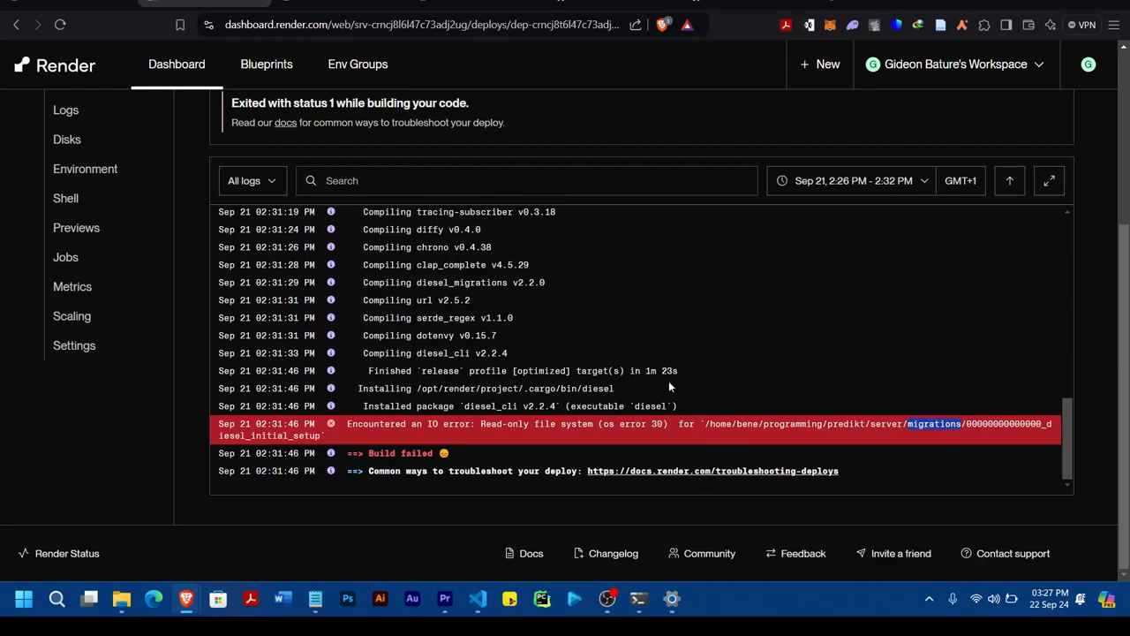
mouse_move(382, 329)
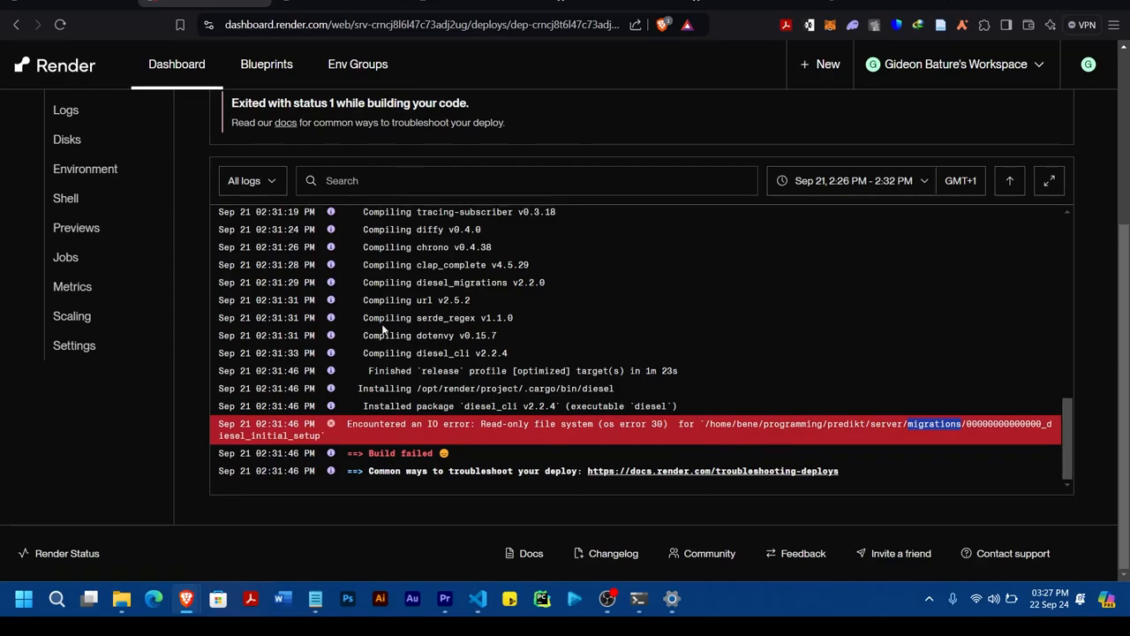